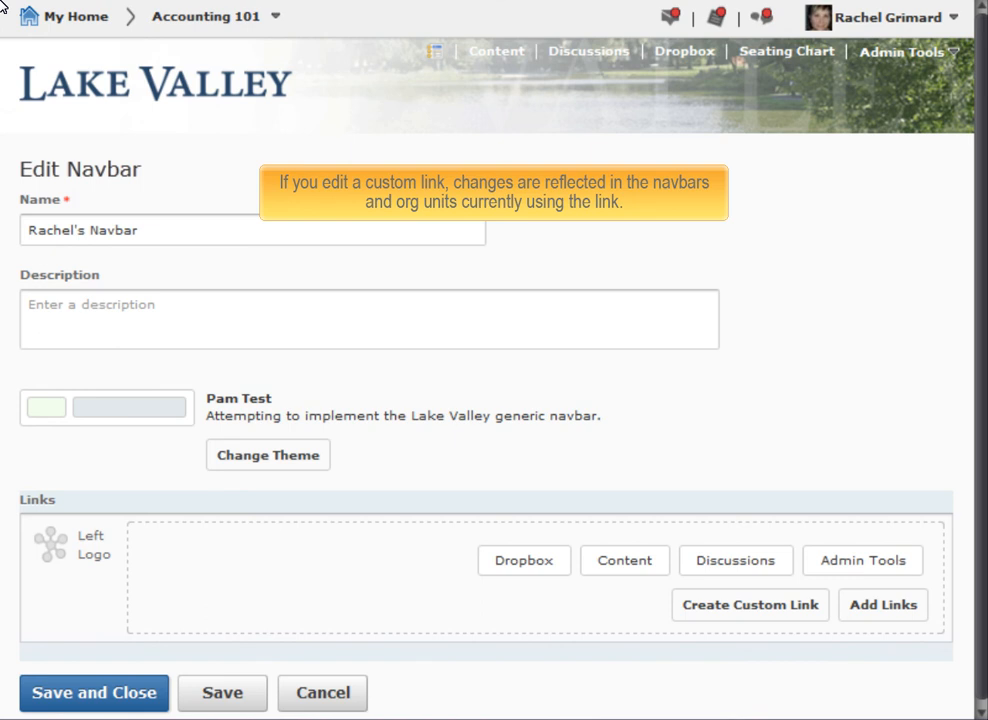
pyautogui.click(748, 604)
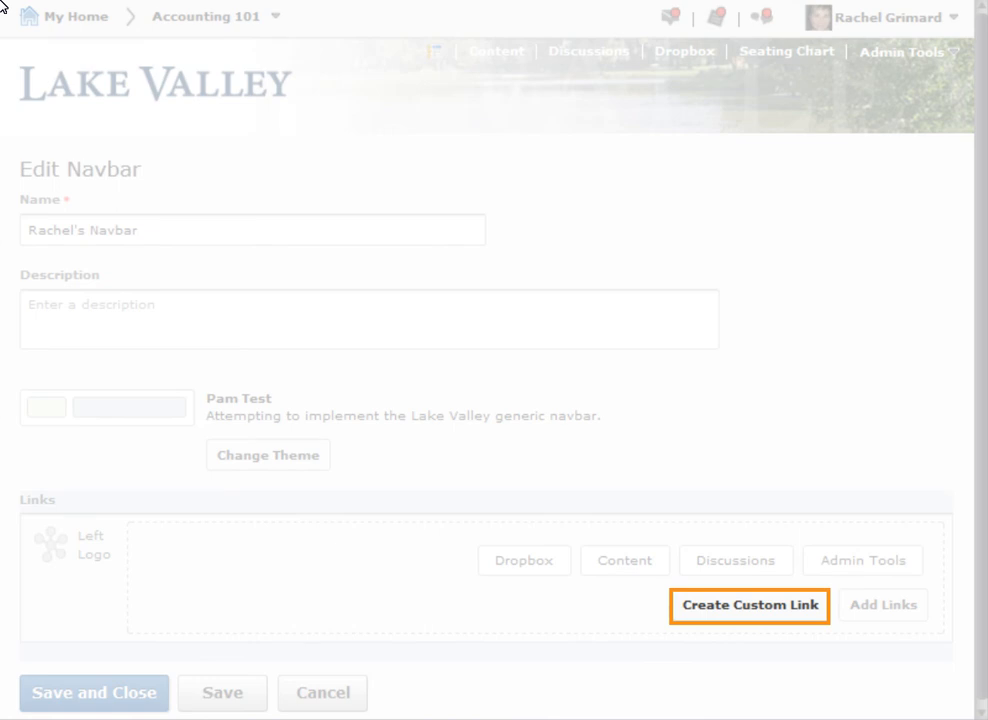
pyautogui.click(748, 604)
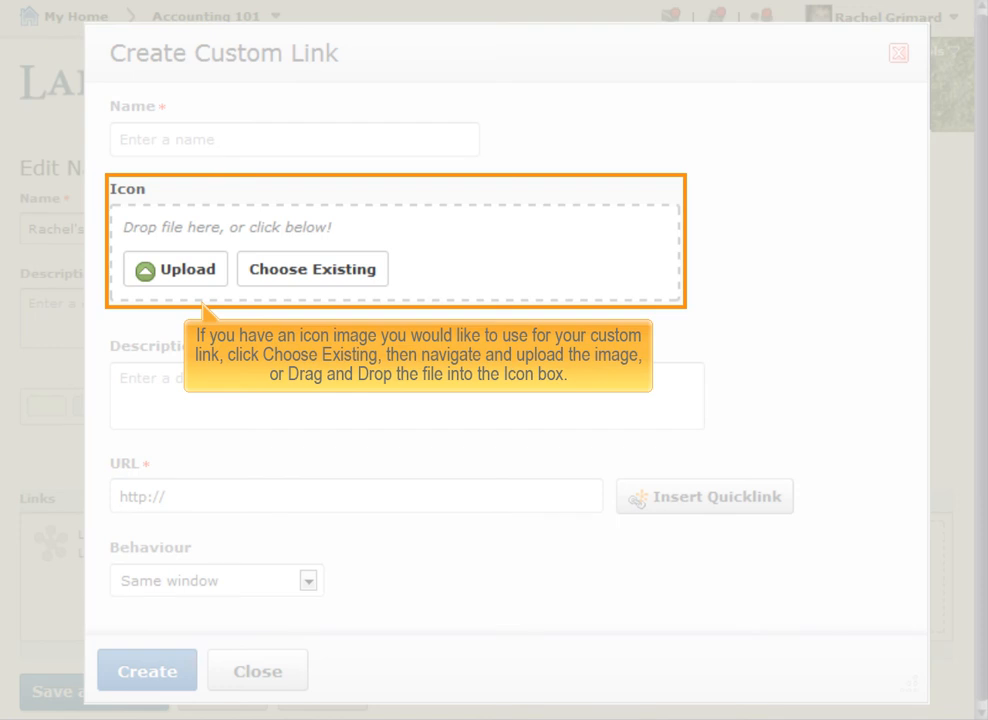
pyautogui.write('Translate')
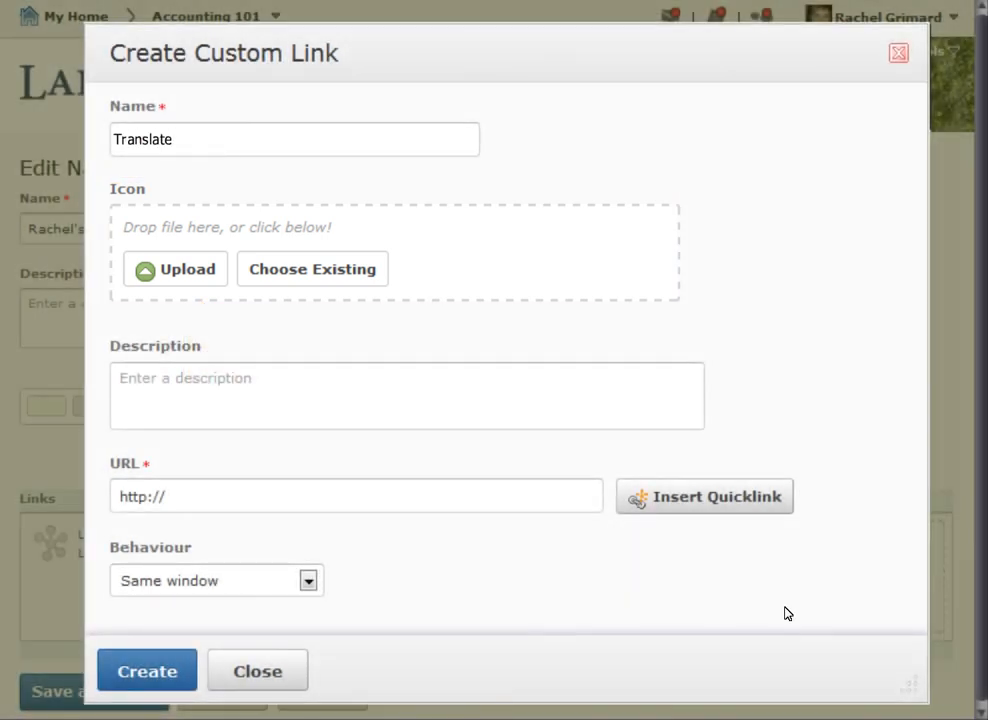
pyautogui.click(146, 670)
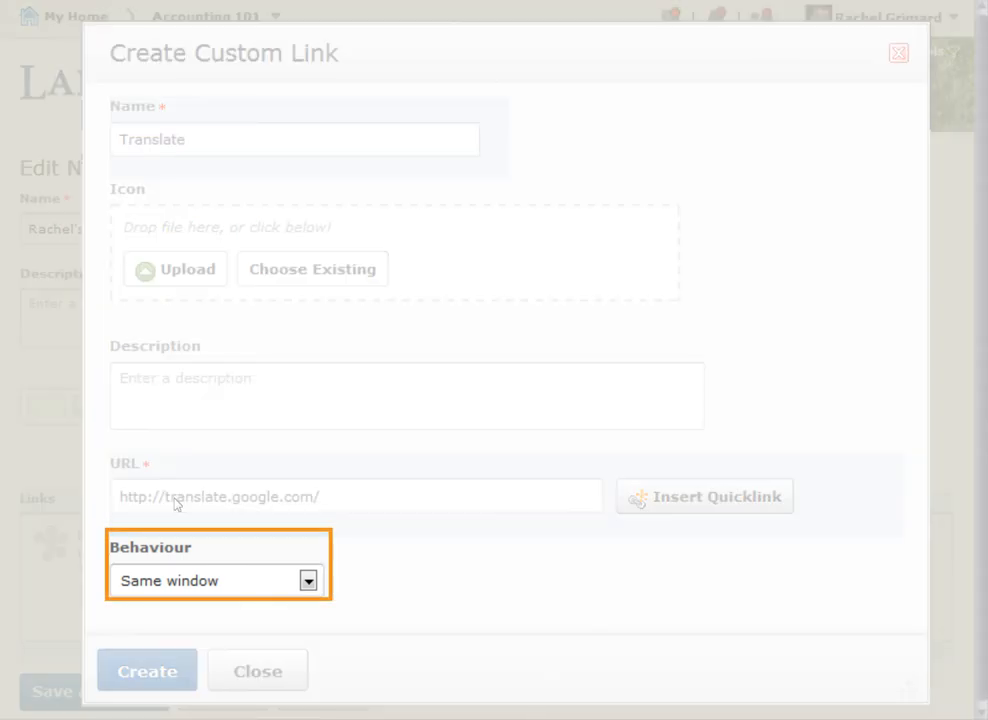
pyautogui.click(308, 580)
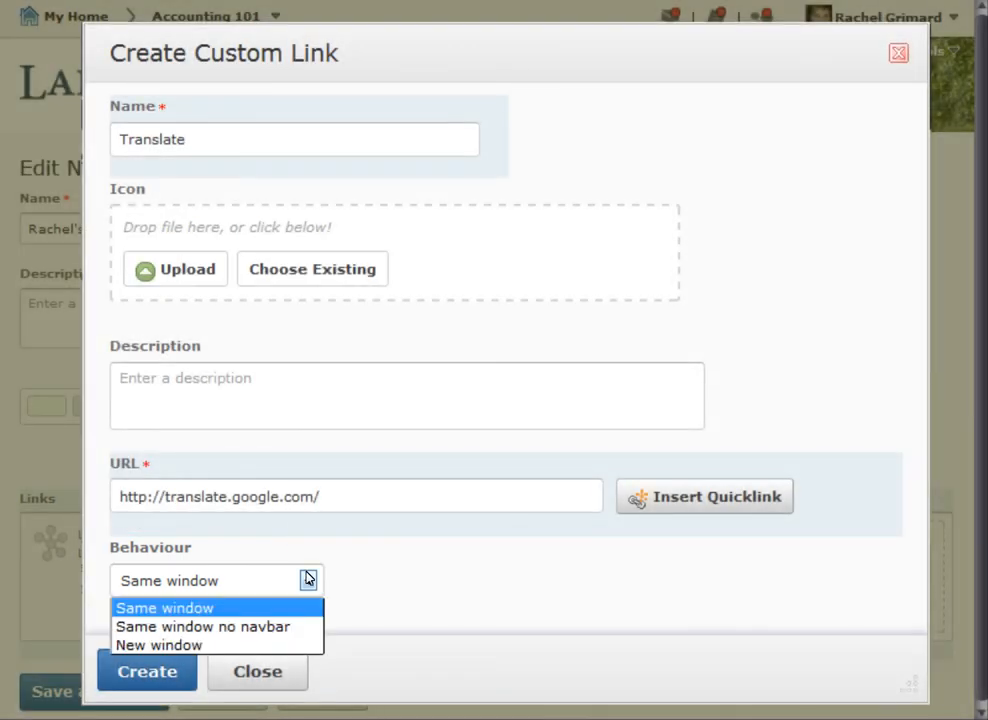
pyautogui.click(158, 644)
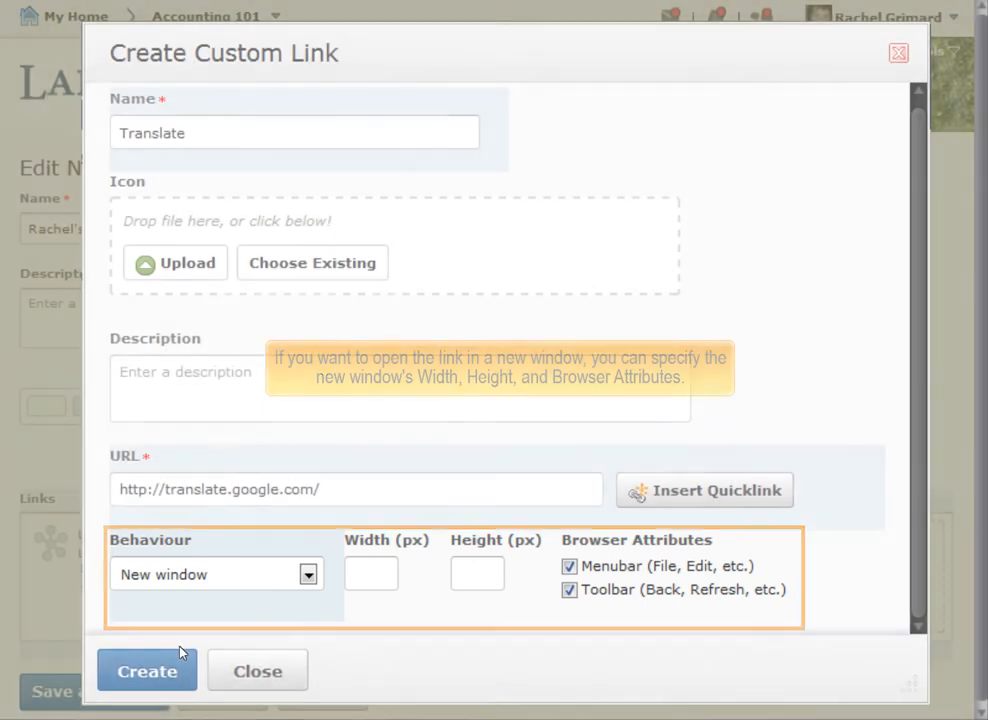
pyautogui.click(146, 670)
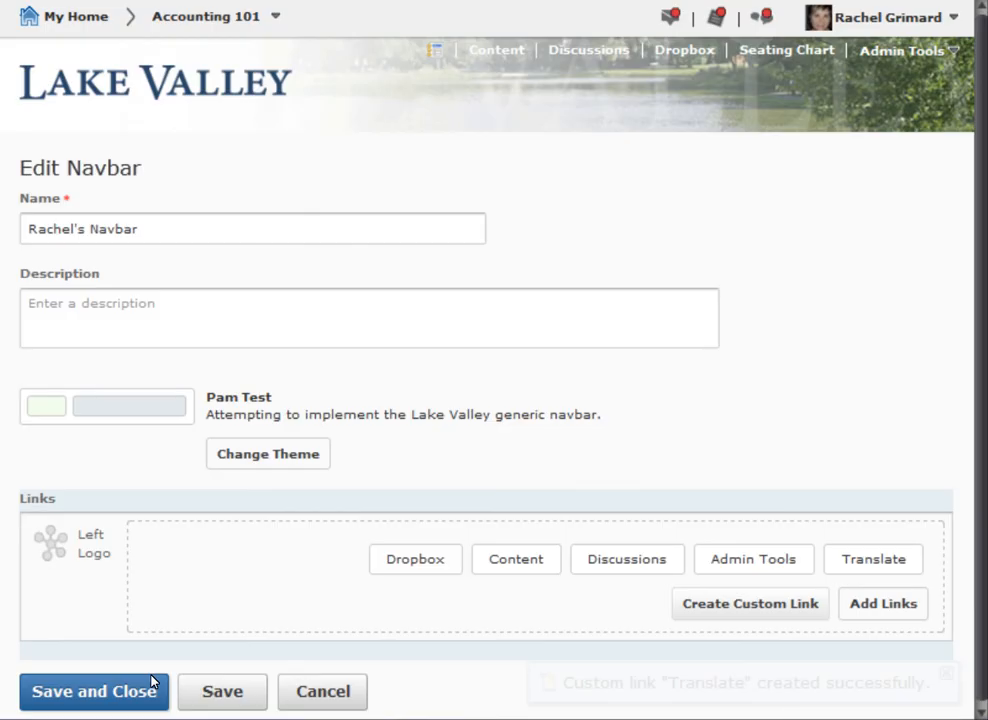
# Save and close Rachel's Navbar, then view the Custom Links list showing Translate
pyautogui.click(92, 692)
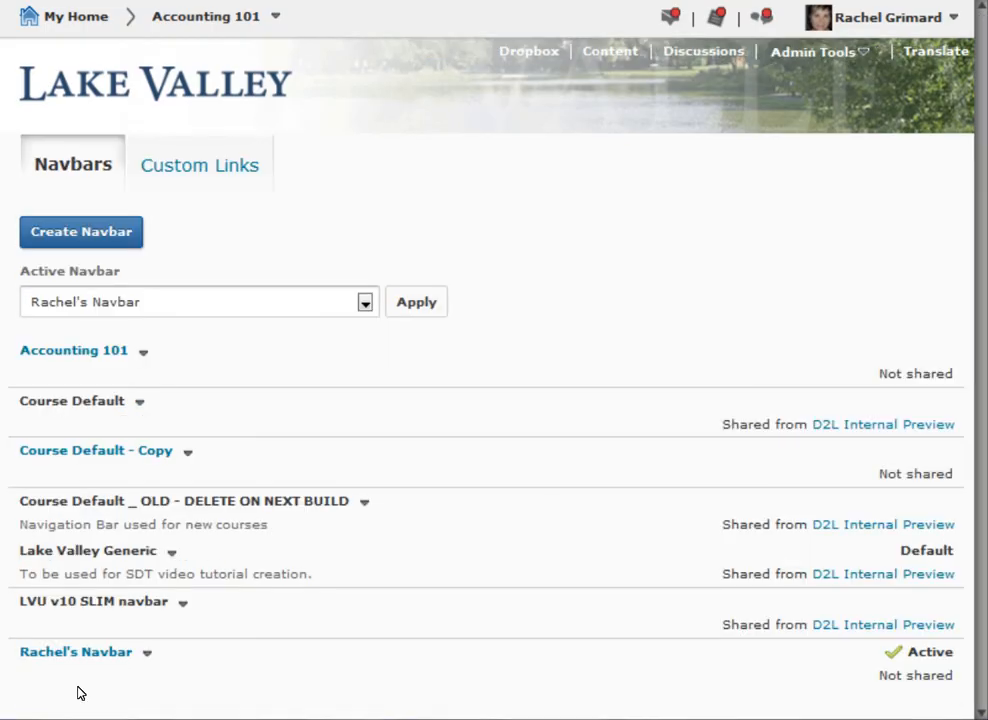
pyautogui.moveTo(200, 164)
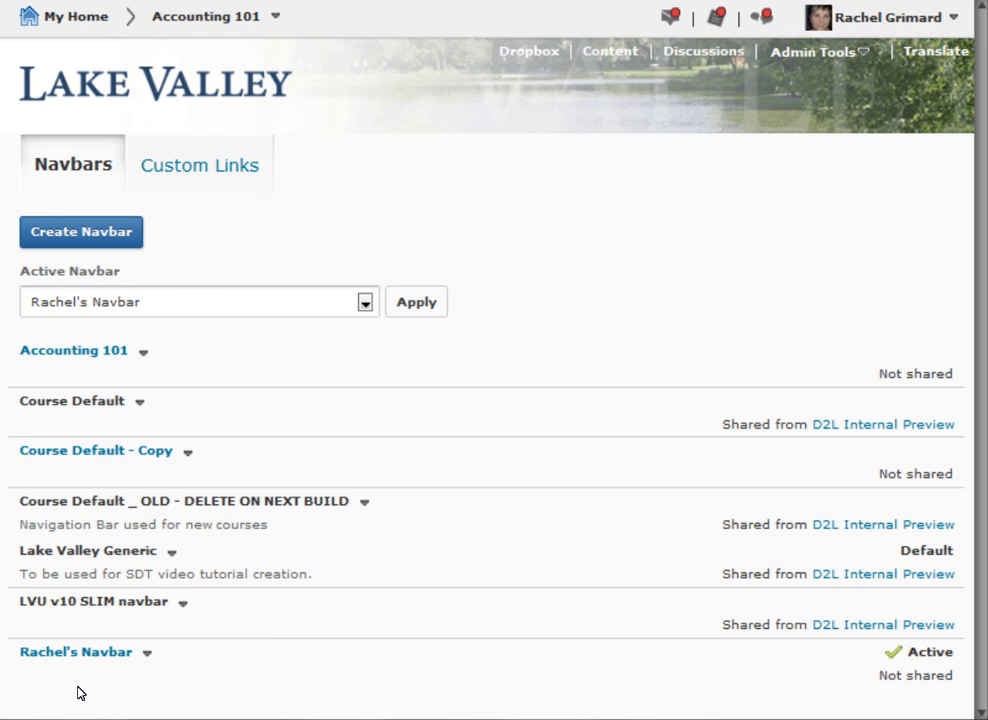
pyautogui.click(200, 164)
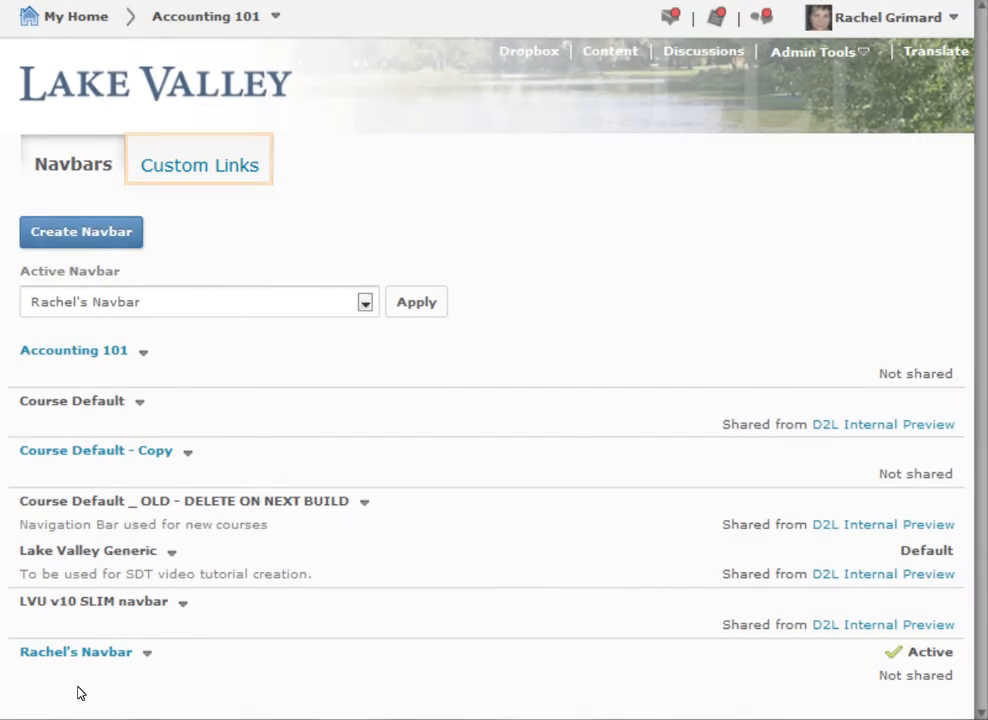
pyautogui.click(200, 164)
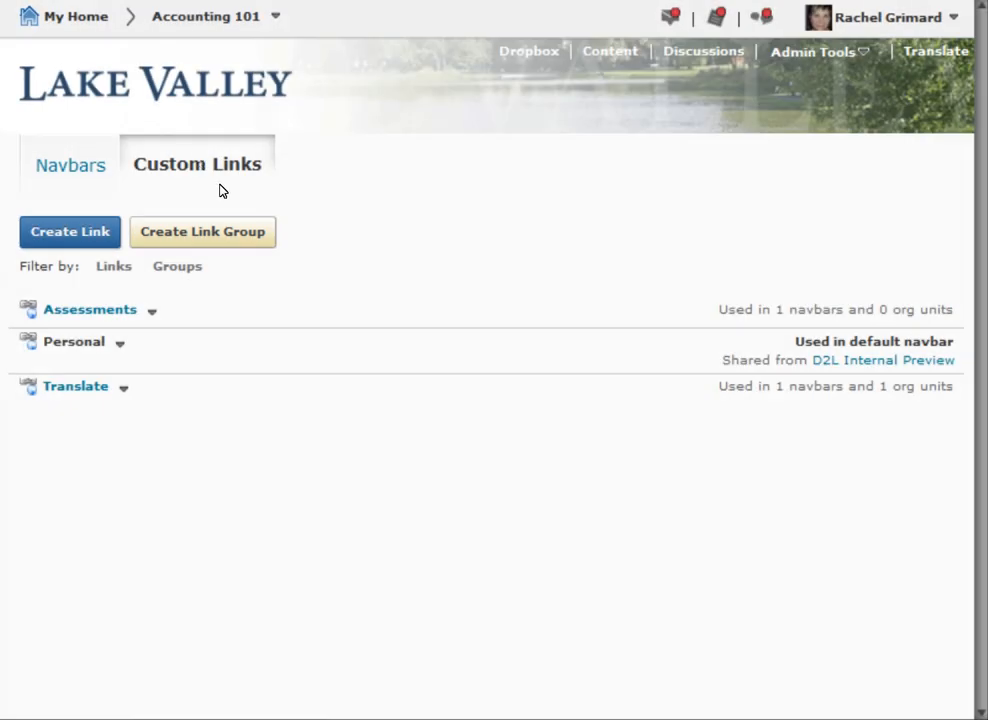
# Start a new custom link group and name it Google
pyautogui.click(202, 232)
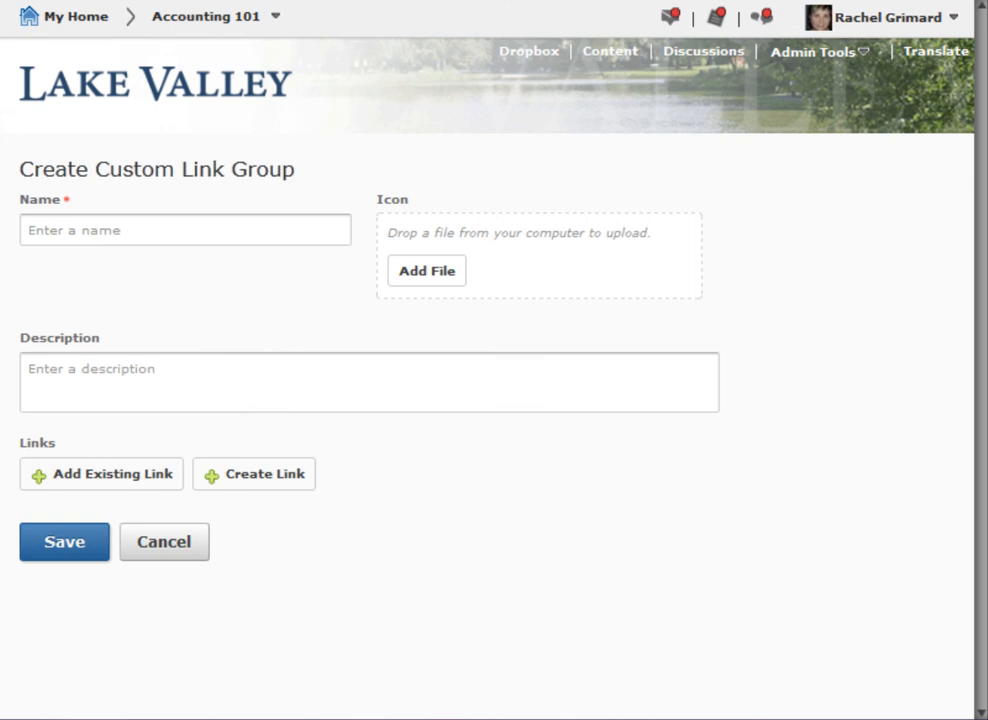
pyautogui.click(100, 474)
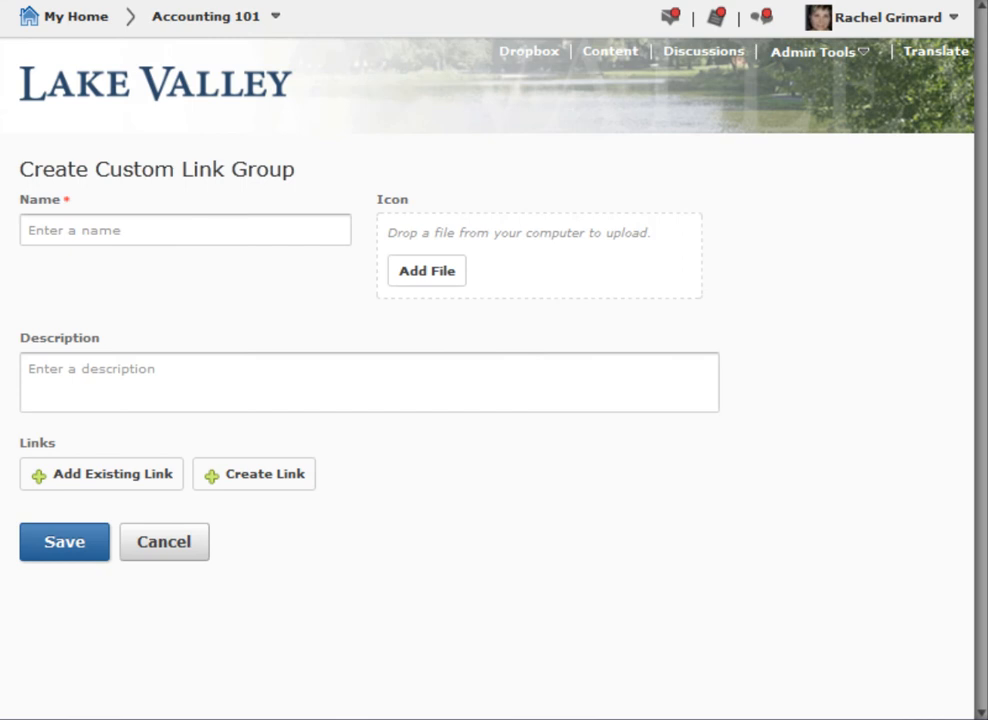
pyautogui.click(254, 472)
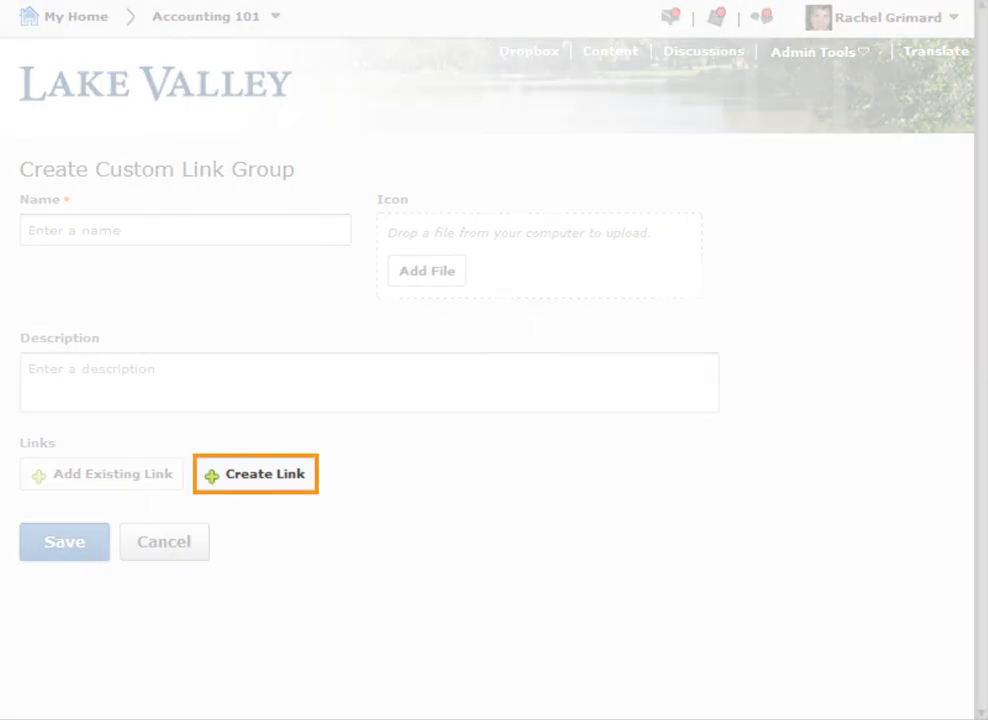
pyautogui.write('Goog')
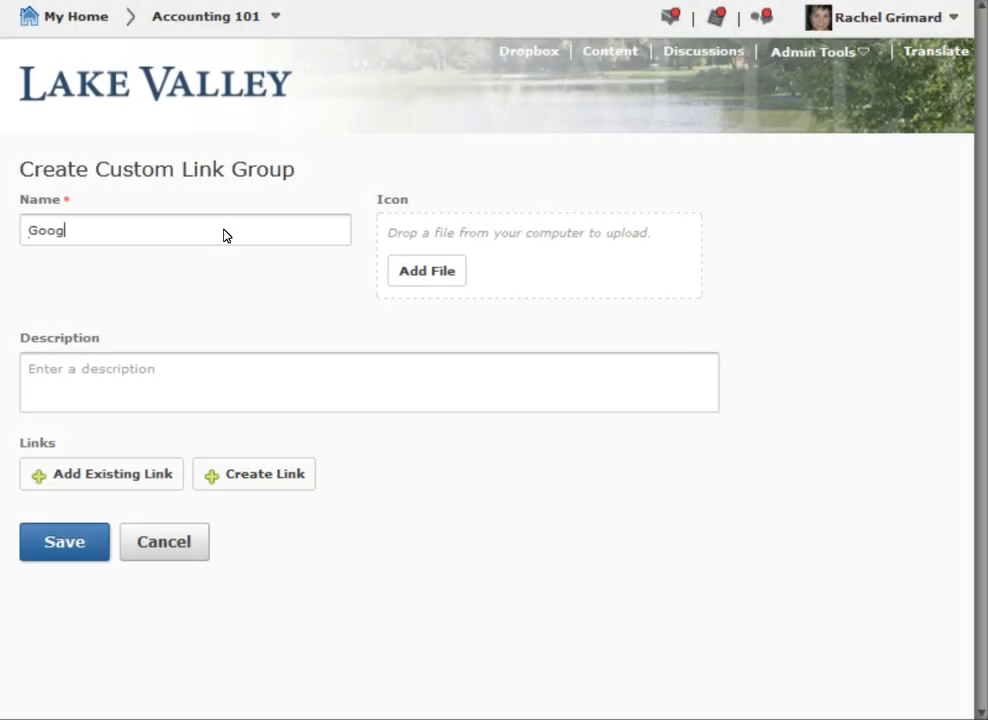
# Add the existing Translate link to the group and save the Google link group
pyautogui.click(100, 474)
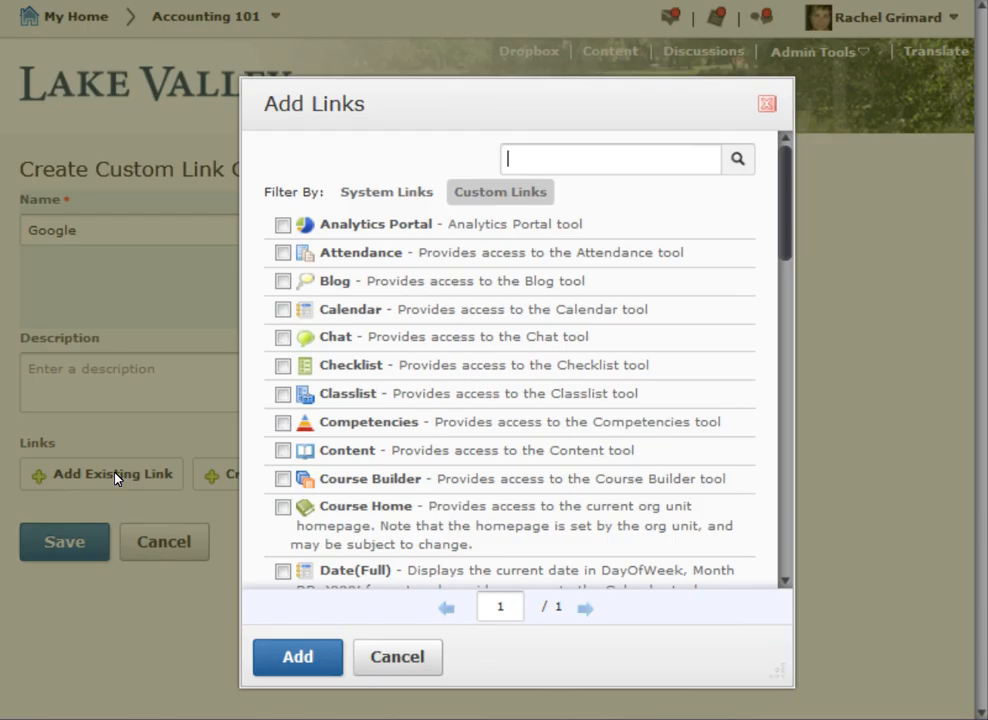
pyautogui.click(498, 192)
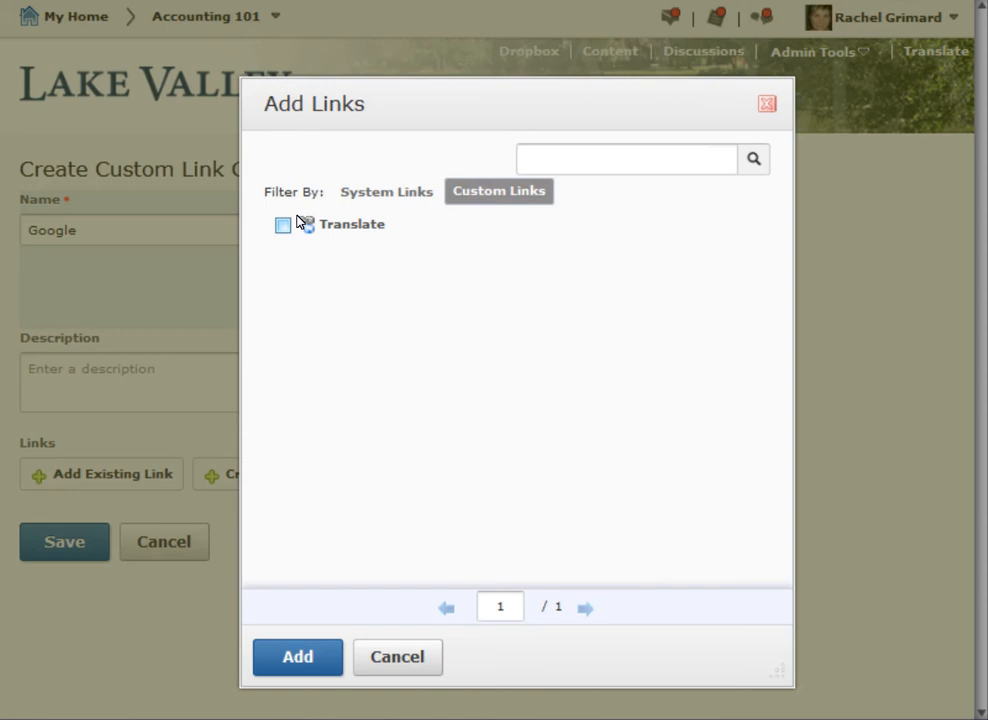
pyautogui.click(284, 224)
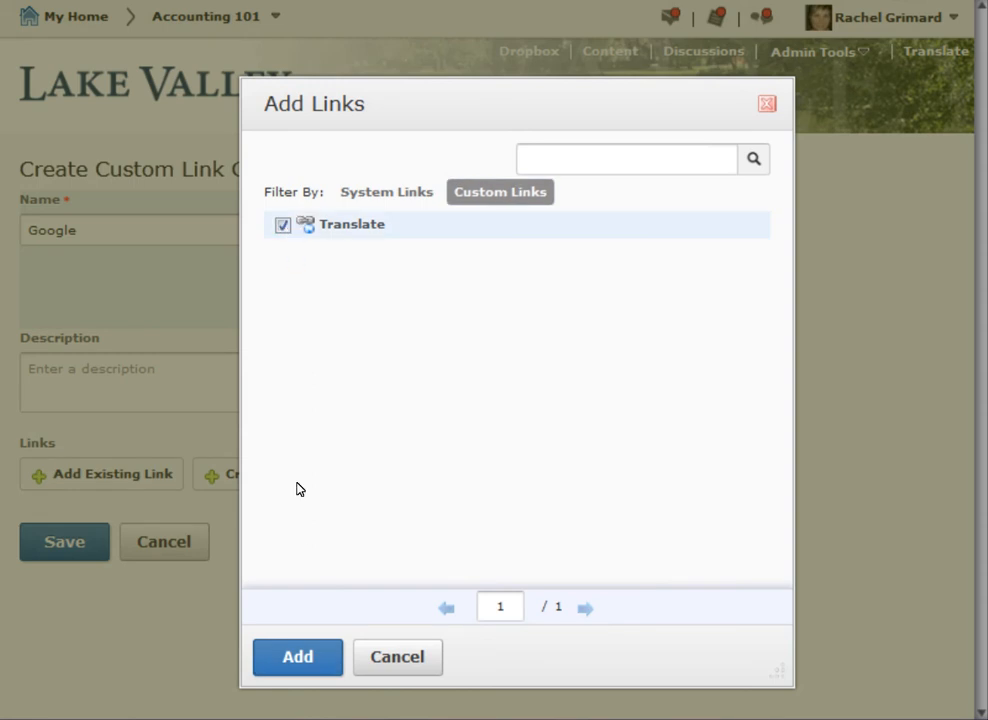
pyautogui.click(296, 656)
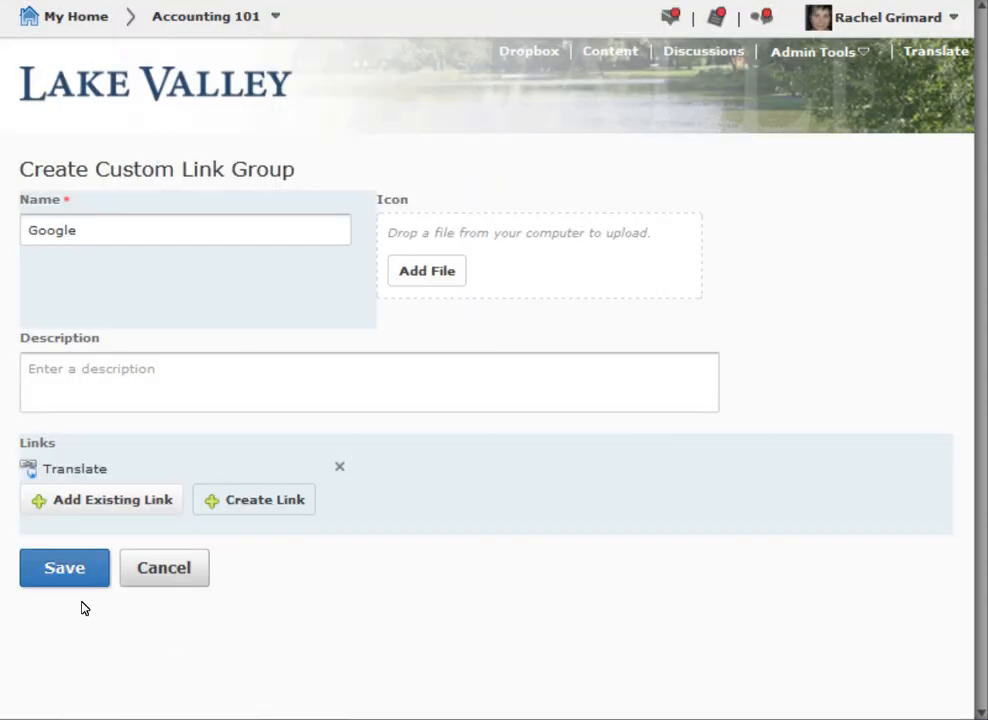
pyautogui.click(64, 568)
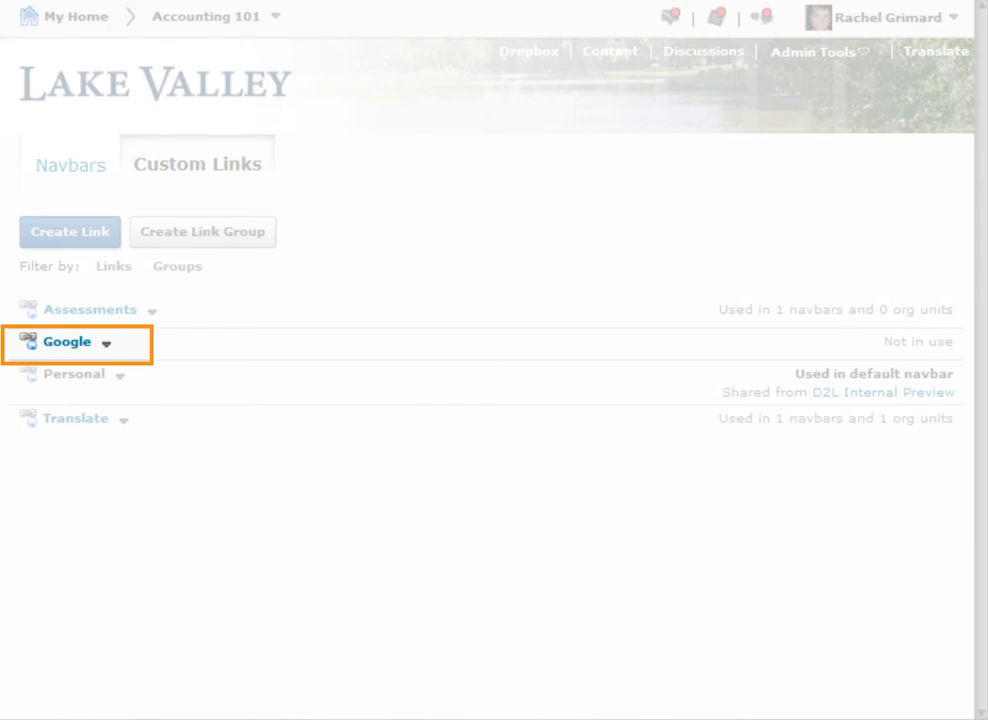
# Return to the Navbars list and open Rachel's Navbar for editing
pyautogui.click(72, 164)
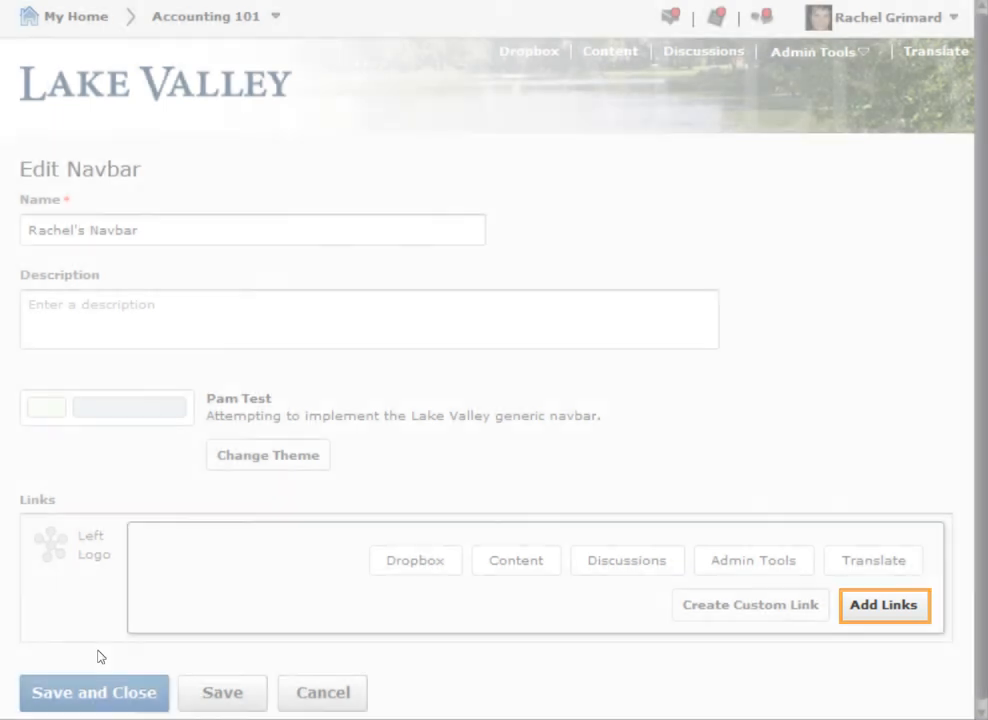
# Add the Google custom link group from the Custom Groups filter to Rachel's Navbar
pyautogui.click(884, 604)
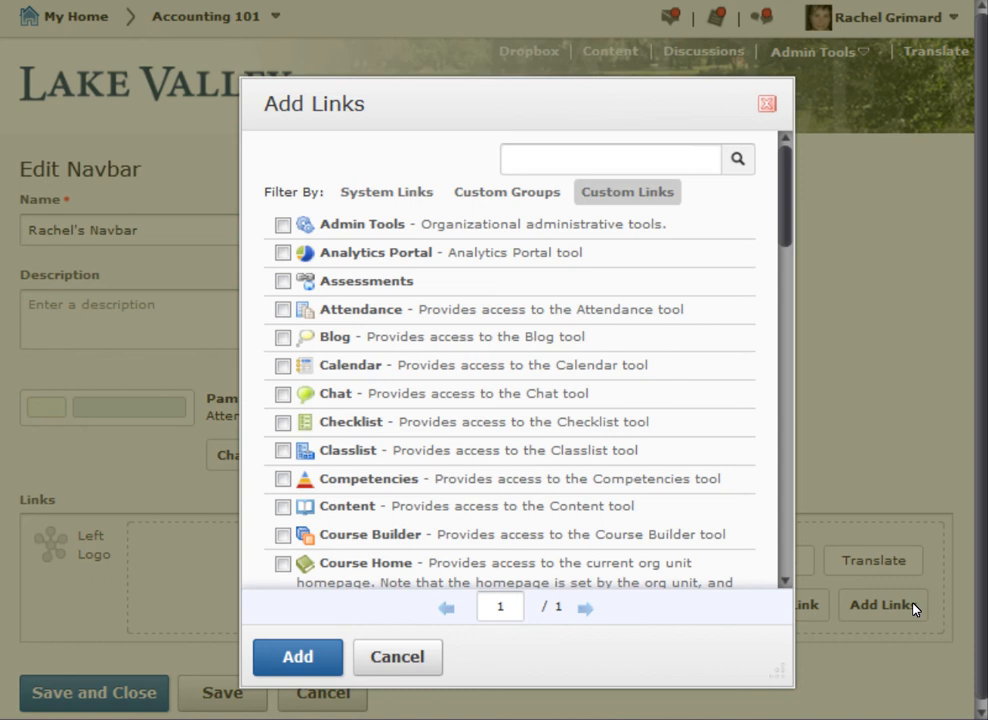
pyautogui.click(506, 192)
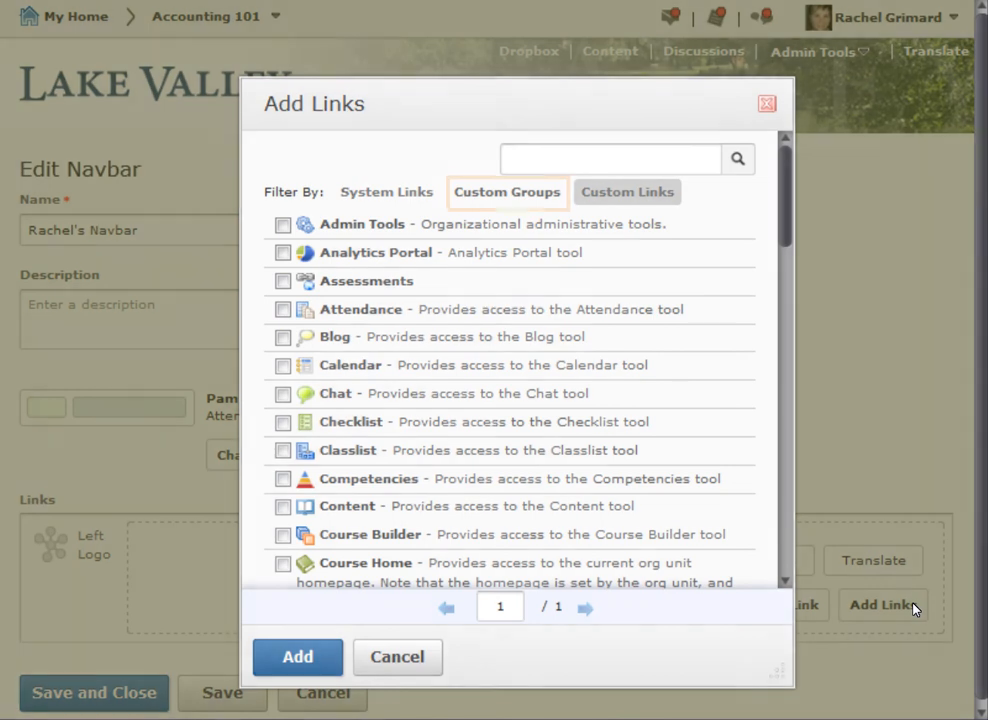
pyautogui.click(508, 192)
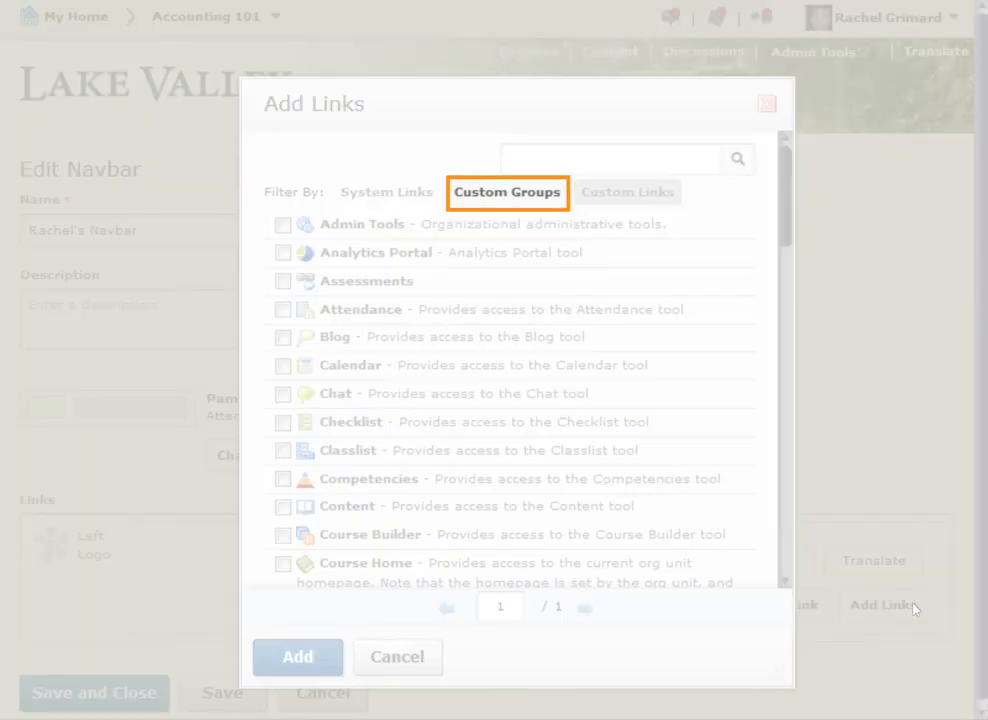
pyautogui.click(508, 192)
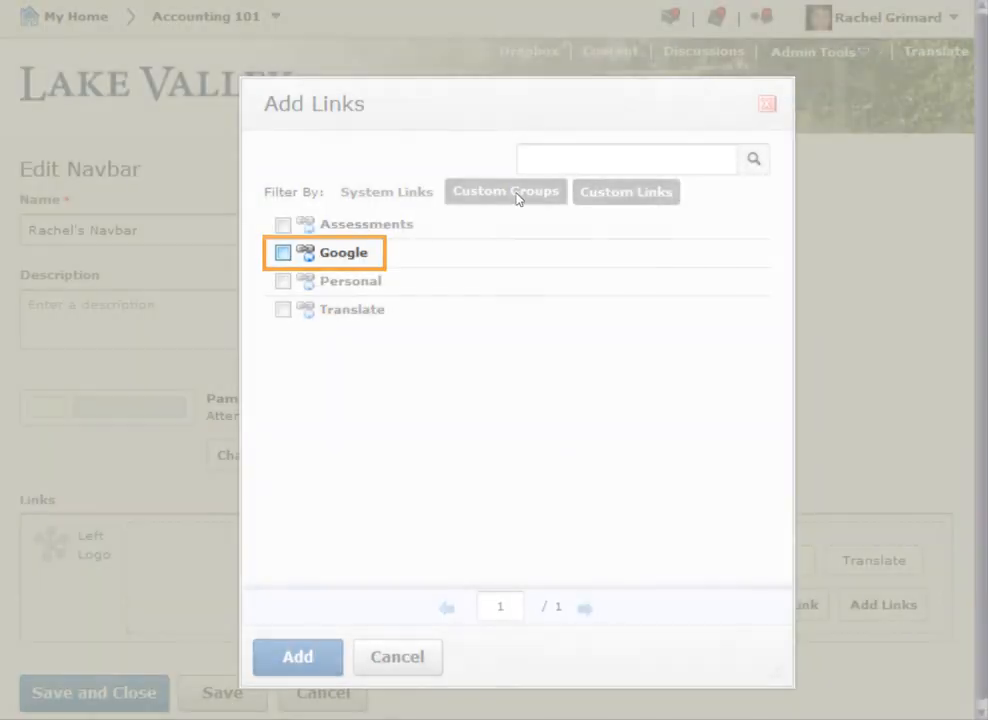
pyautogui.click(284, 252)
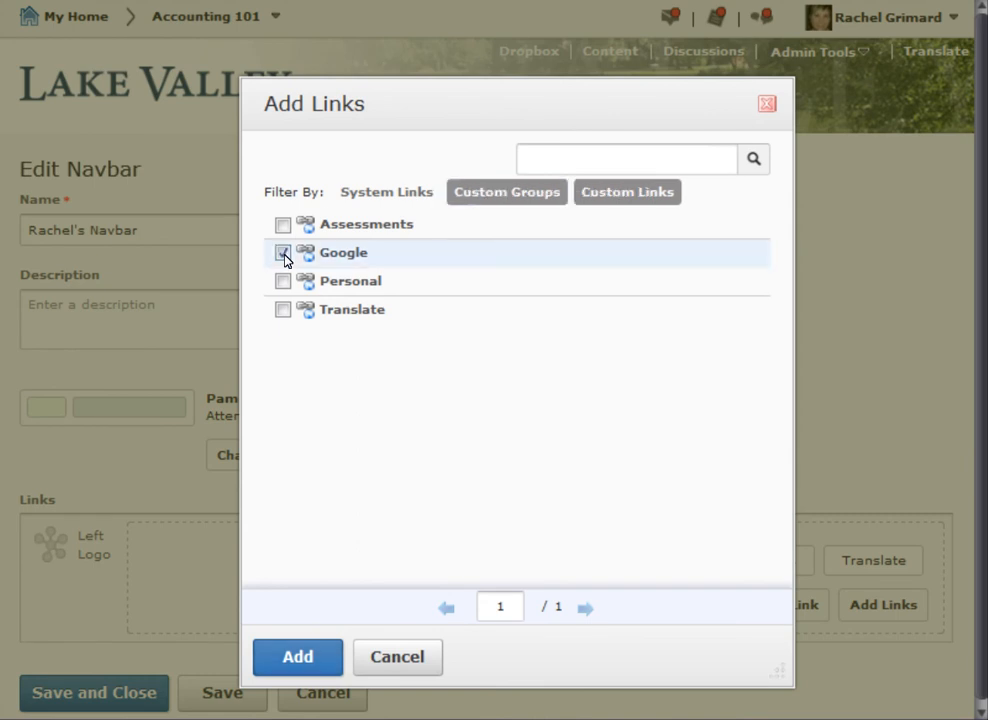
pyautogui.click(296, 656)
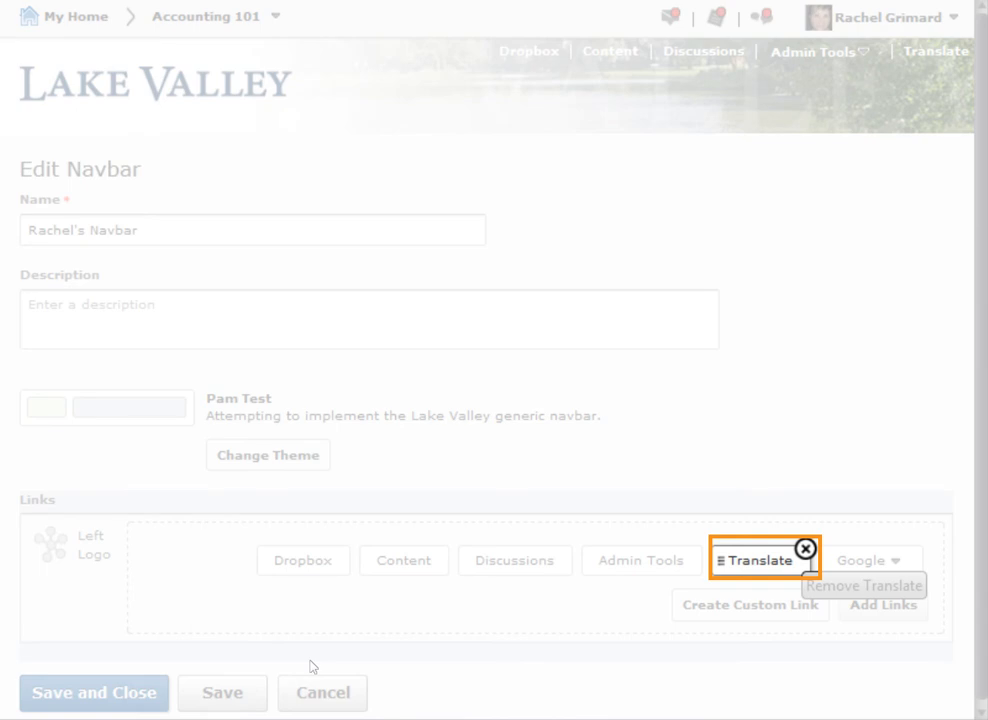
# Remove the standalone Translate link and save and close Rachel's Navbar
pyautogui.click(806, 548)
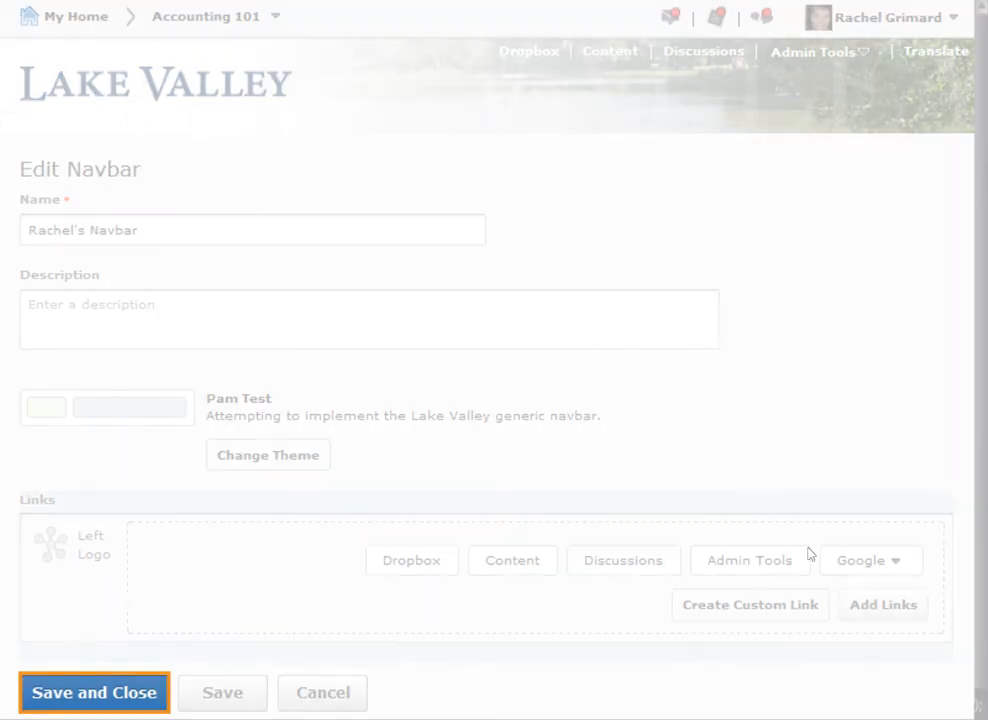
pyautogui.click(92, 692)
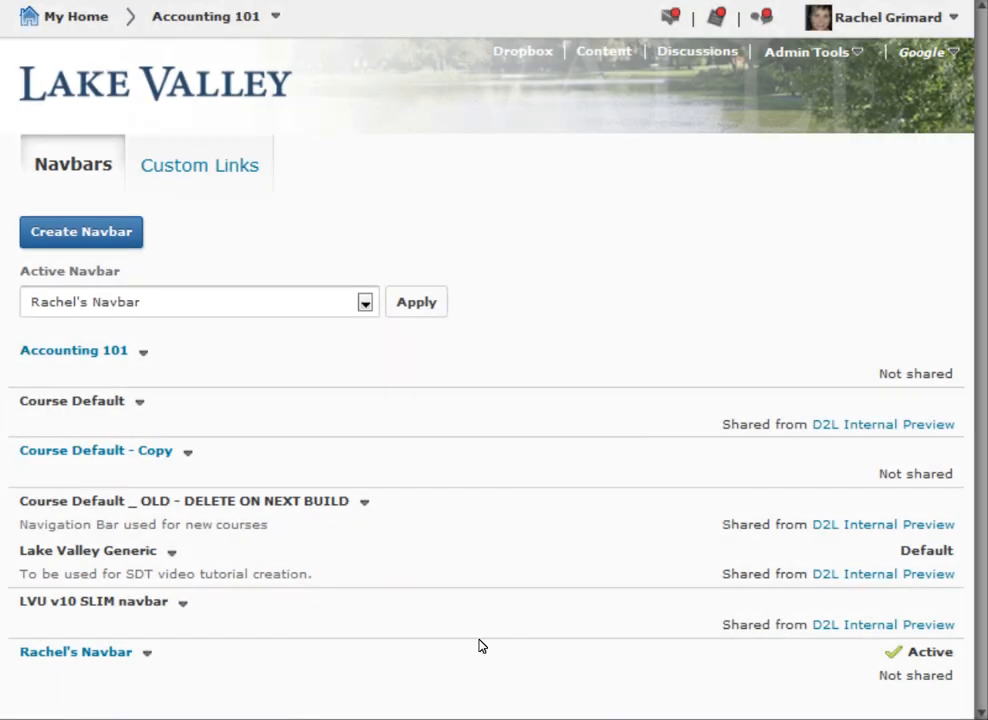
pyautogui.click(920, 52)
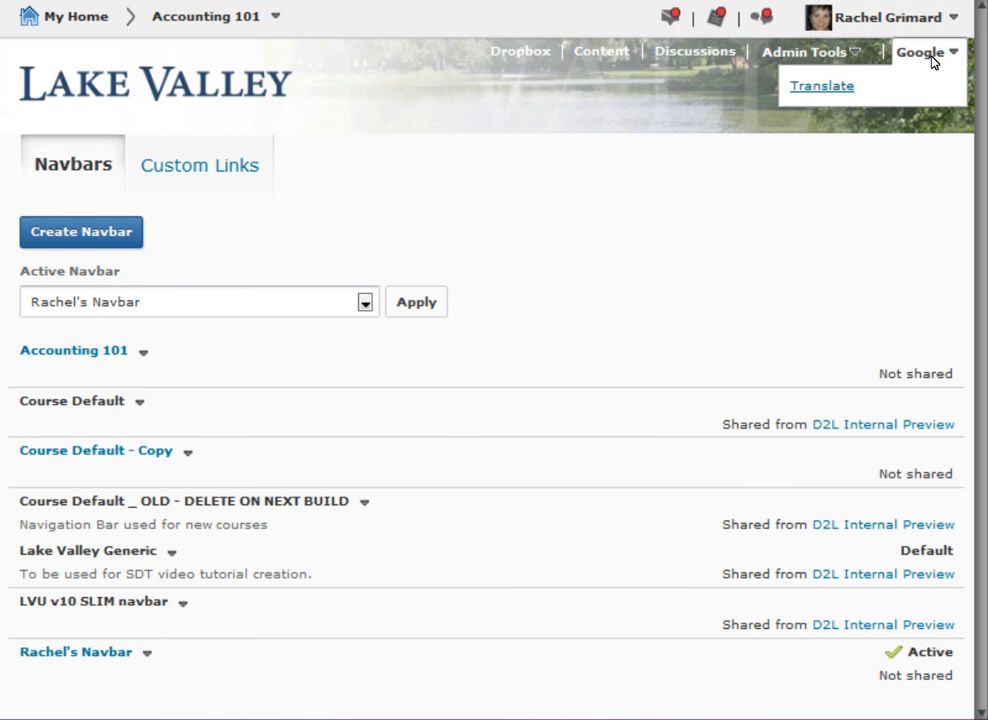
pyautogui.click(820, 84)
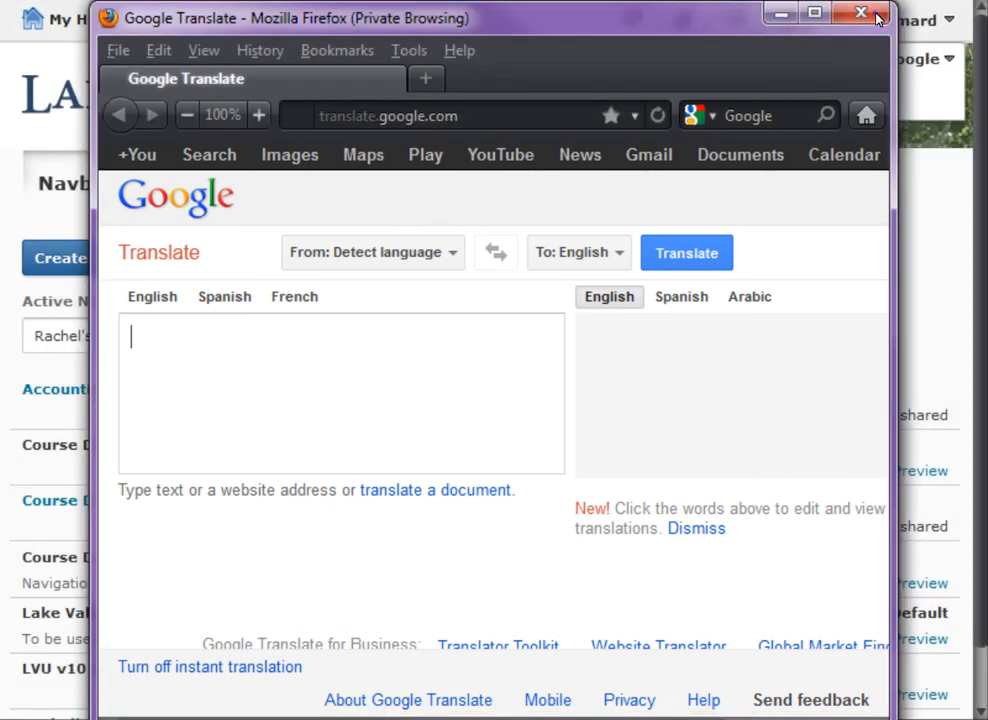
pyautogui.click(860, 12)
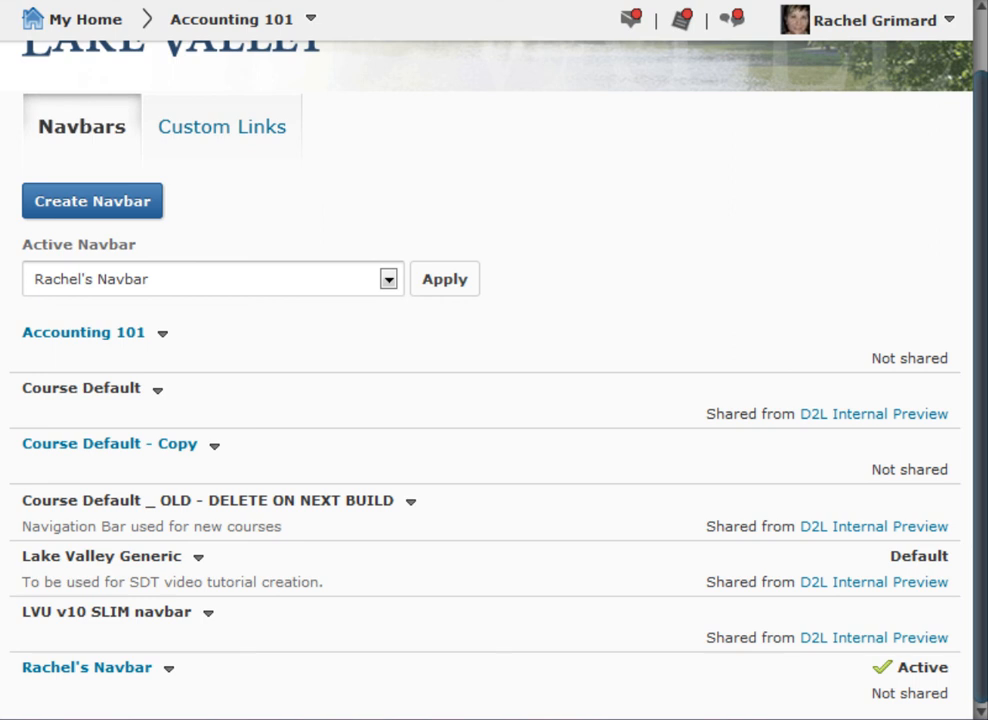